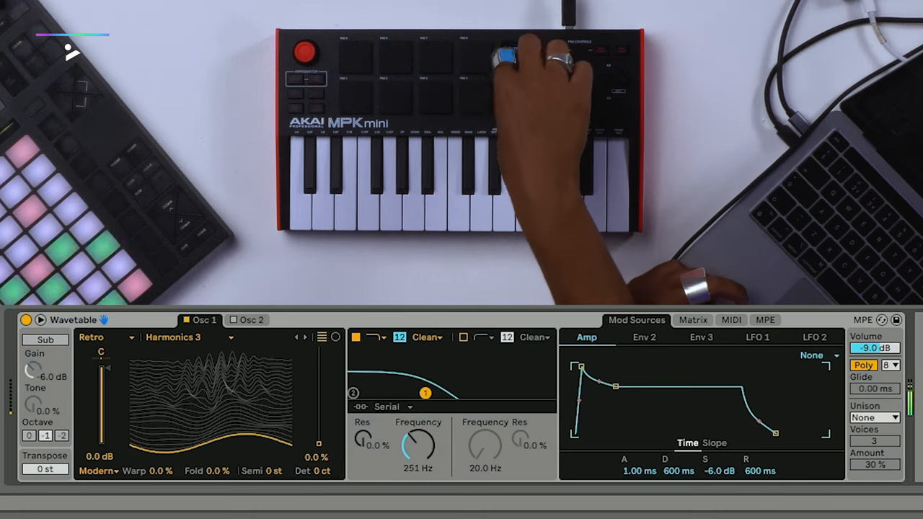
# Step: Map Wavetable's Filter 1 Frequency to an MPK mini knob as CC 74
pyautogui.moveTo(418, 444); pyautogui.dragTo(418, 462)
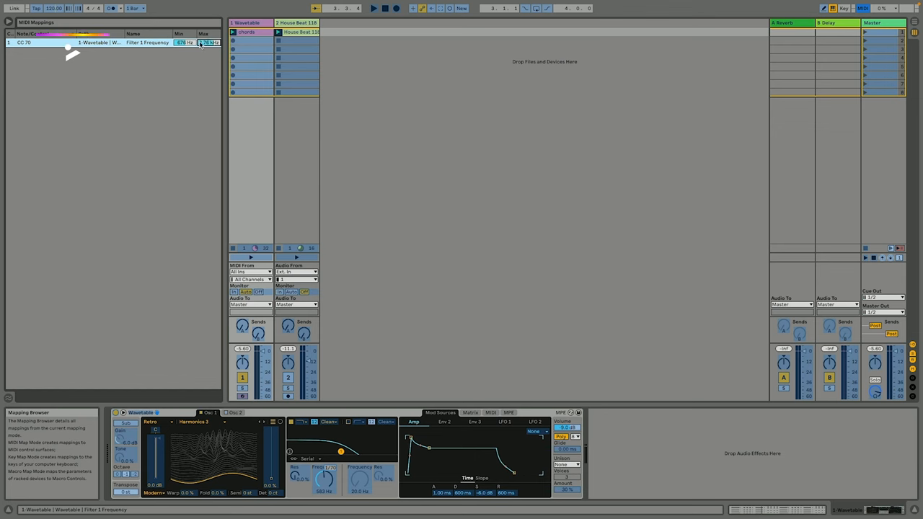
# Step: Adjust the range of the Filter 1 Frequency mapping in the Mapping Browser
pyautogui.moveTo(185, 43); pyautogui.dragTo(185, 55)
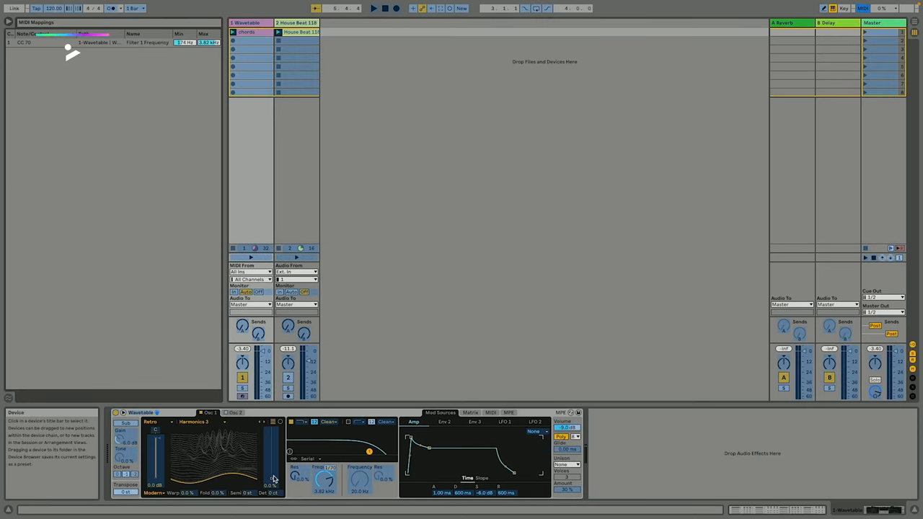
pyautogui.moveTo(273, 479)
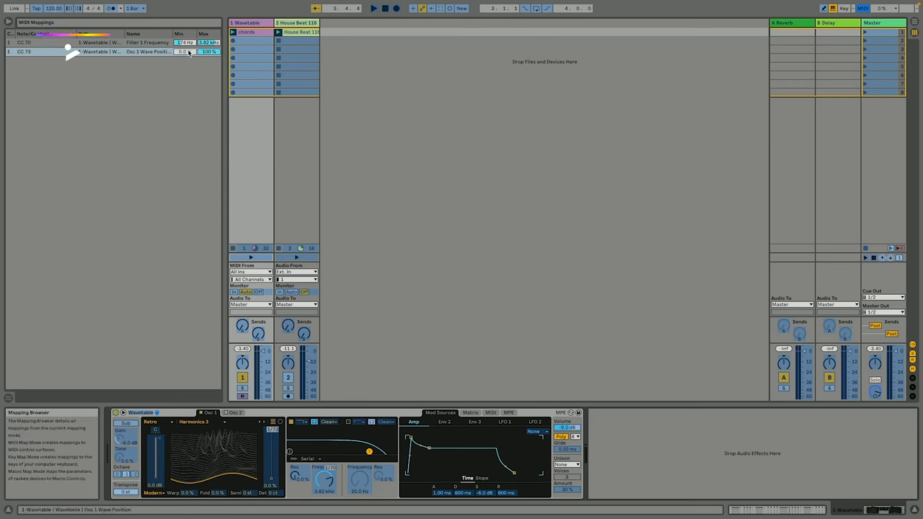
# Step: Leave MIDI Map Mode after assigning Osc 1 Wave Position to a second knob
pyautogui.click(862, 9)
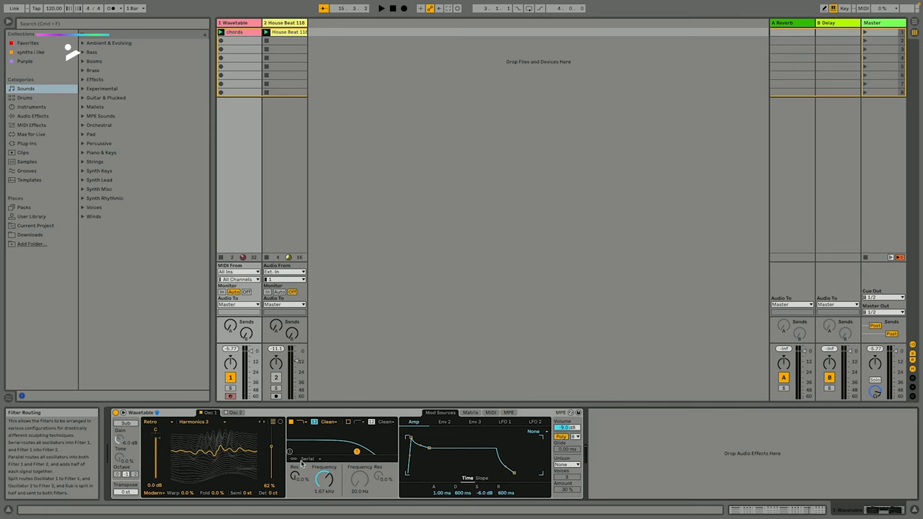
pyautogui.moveTo(294, 474)
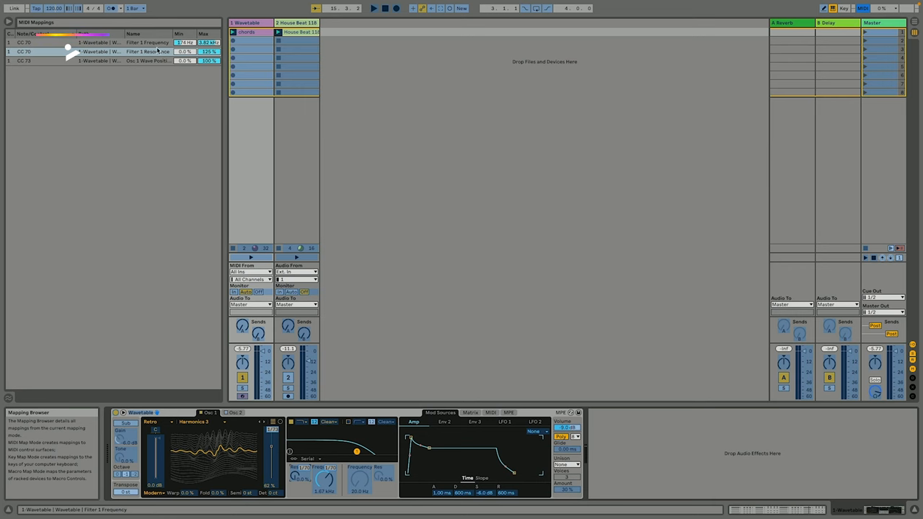
# Step: Leave MIDI Map Mode after assigning Filter 1 Resonance to a third knob
pyautogui.click(863, 8)
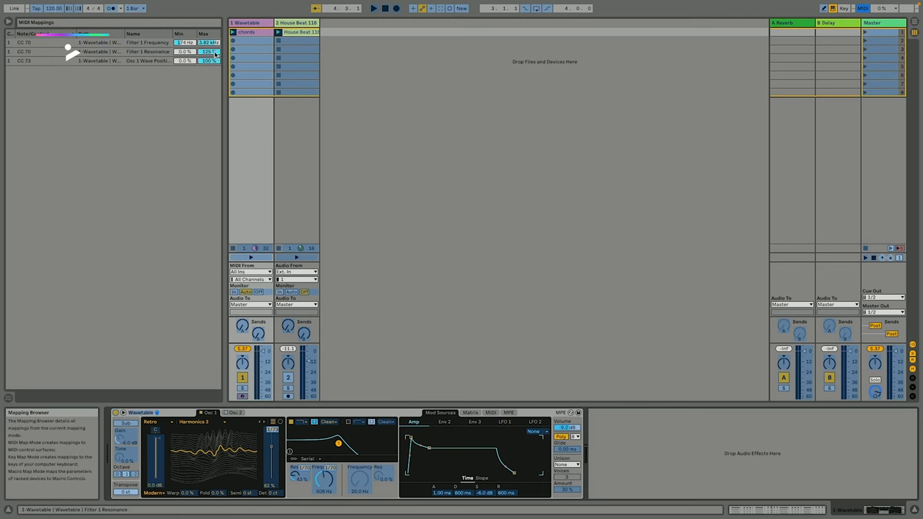
pyautogui.click(210, 52)
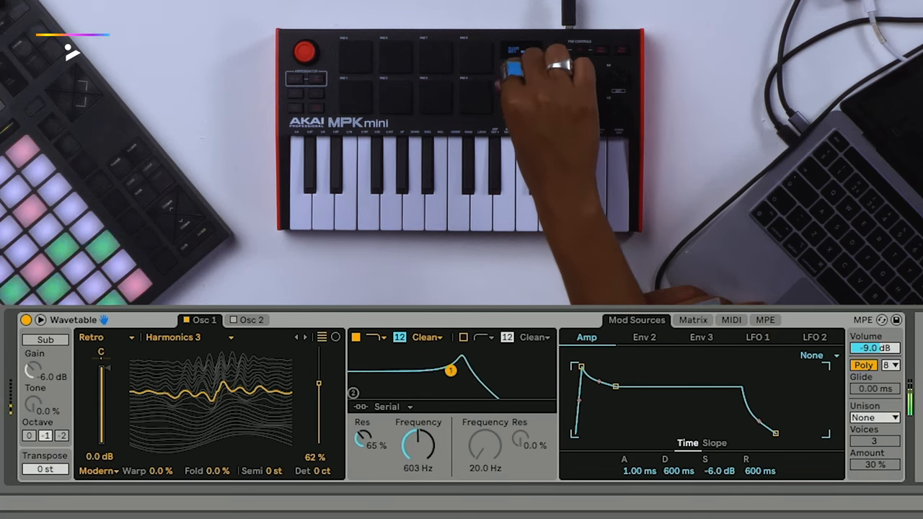
# Step: Sweep the mapped Wavetable filter cutoff toward 603 Hz from the controller knob
pyautogui.moveTo(450, 369); pyautogui.dragTo(444, 369)
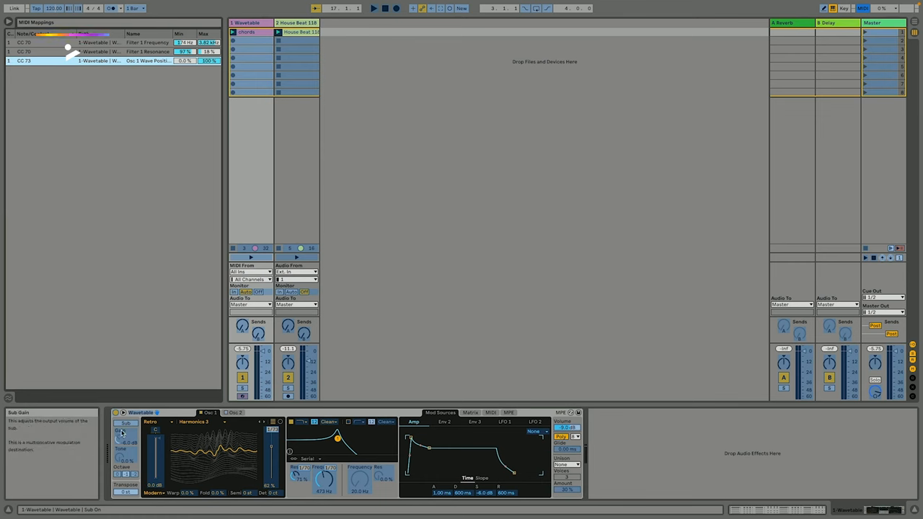
pyautogui.moveTo(122, 424)
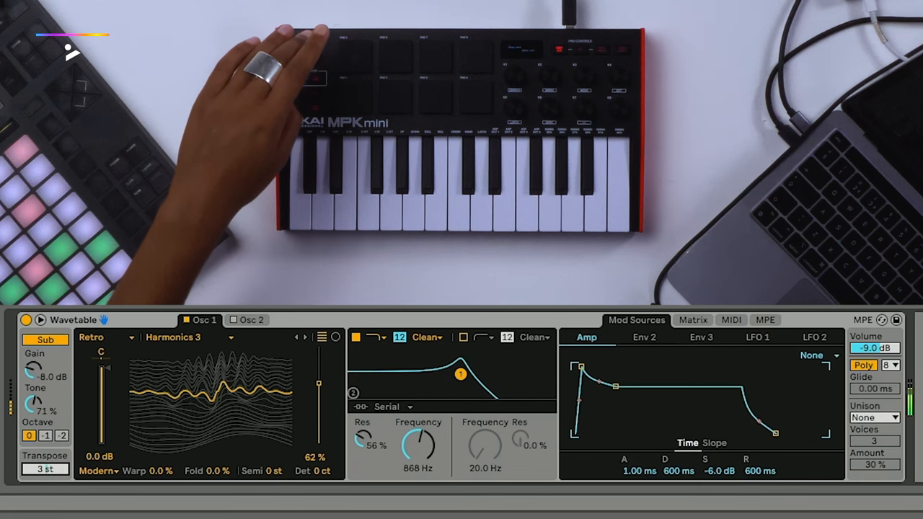
# Step: Select Wavetable's Sub oscillator button so a controller pad toggles it
pyautogui.click(44, 469)
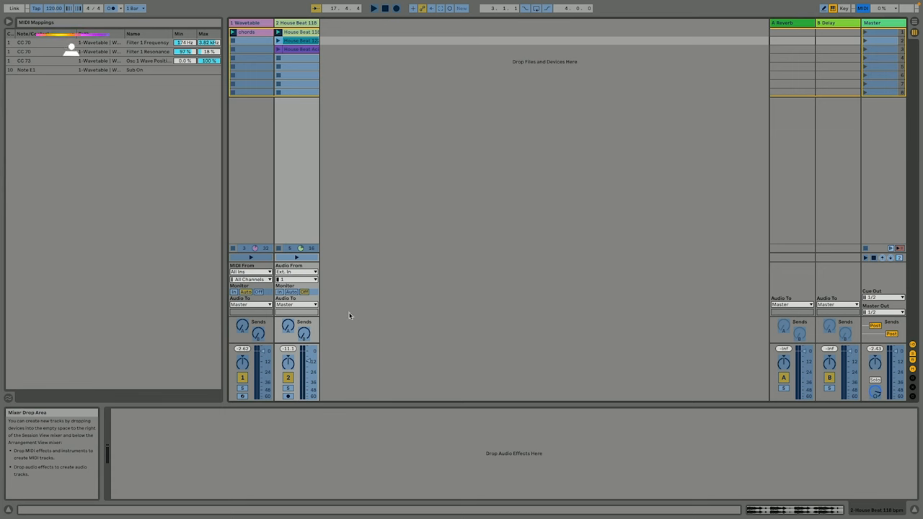
pyautogui.moveTo(288, 378)
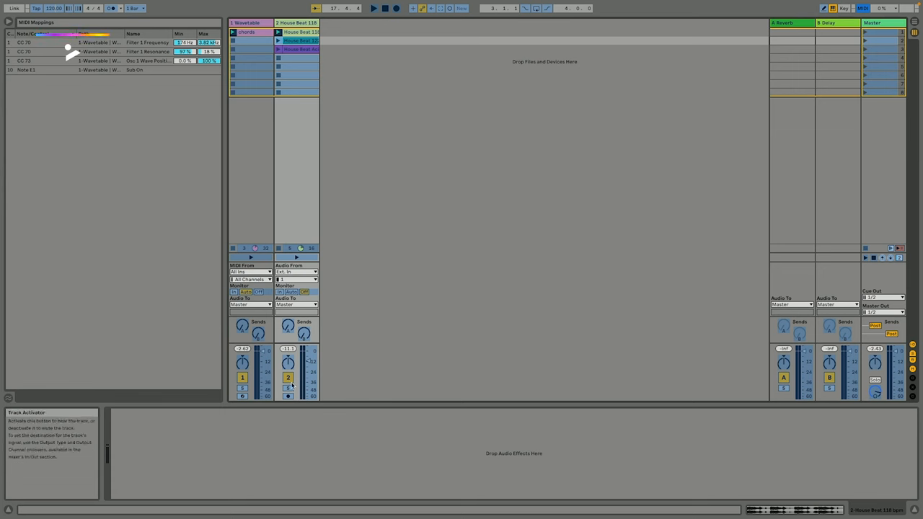
# Step: Map the House Beat track activator to a pad and a House Beat clip launch to another
pyautogui.click(300, 49)
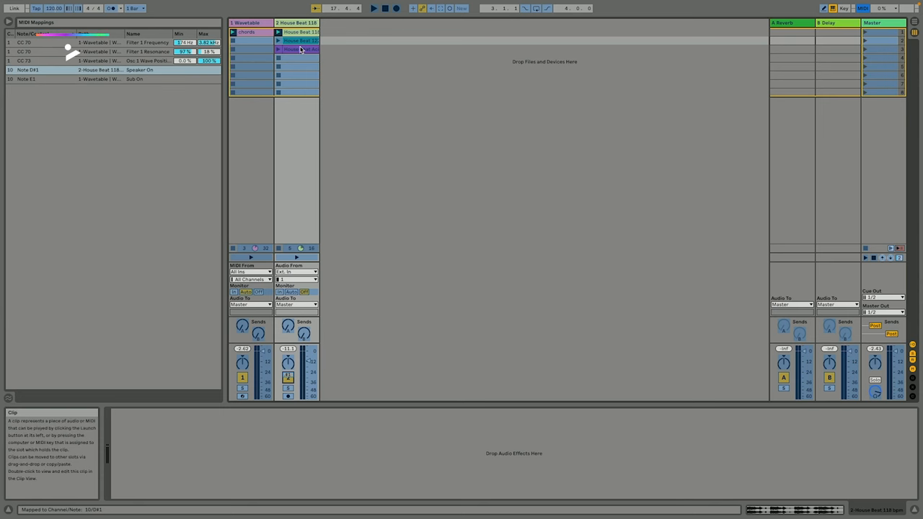
pyautogui.click(278, 41)
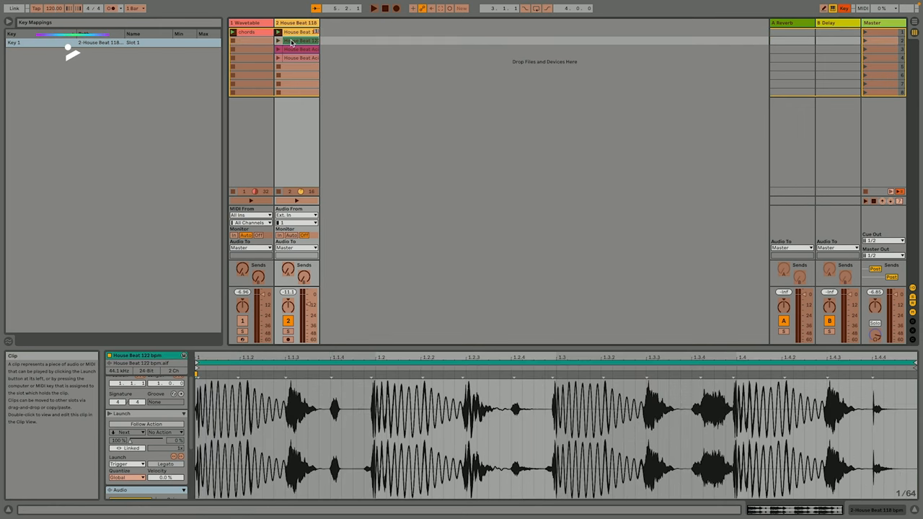
# Step: Select the next House Beat clip slot to assign it a number key
pyautogui.click(296, 49)
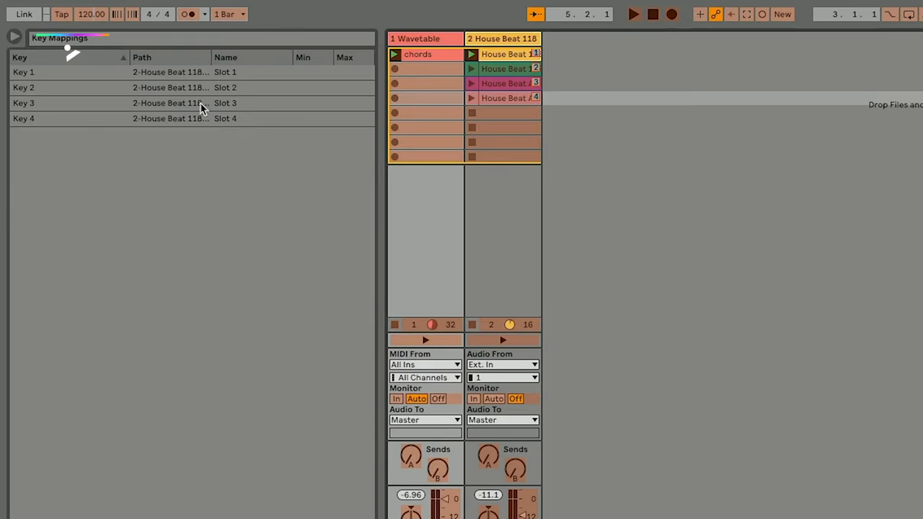
pyautogui.moveTo(171, 69)
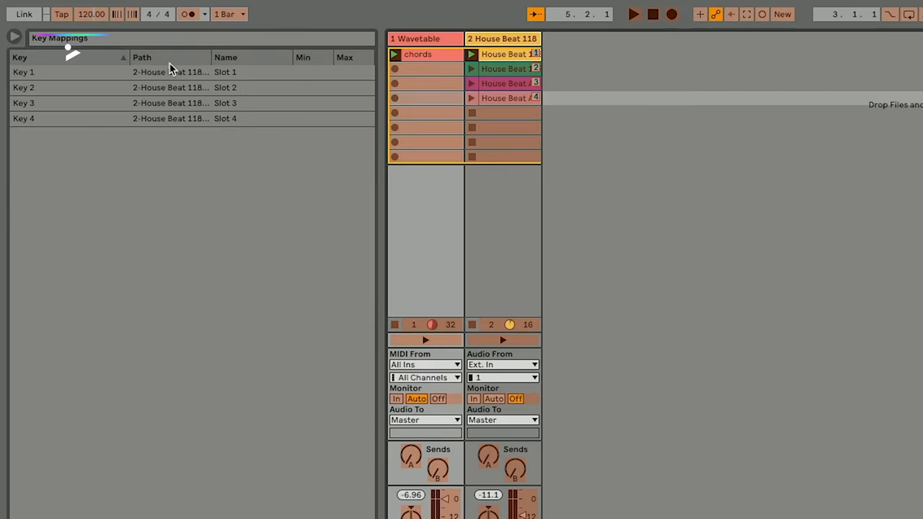
pyautogui.moveTo(314, 93)
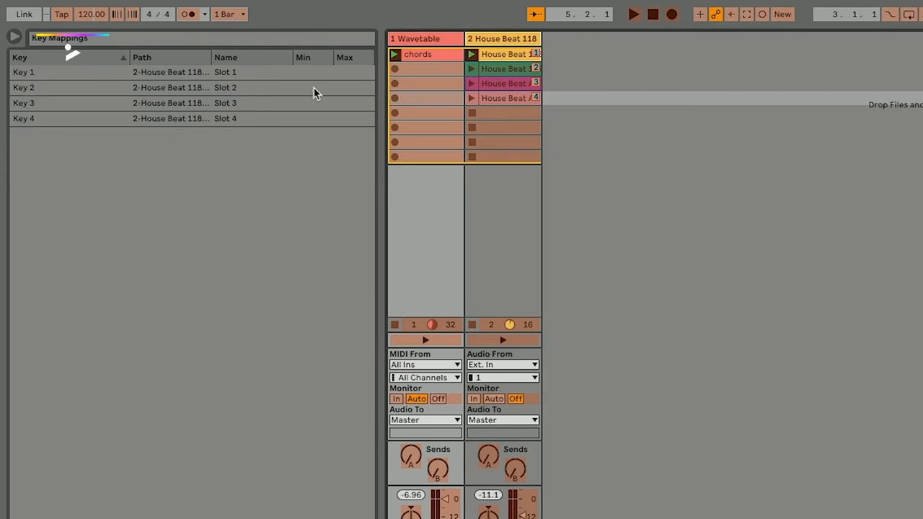